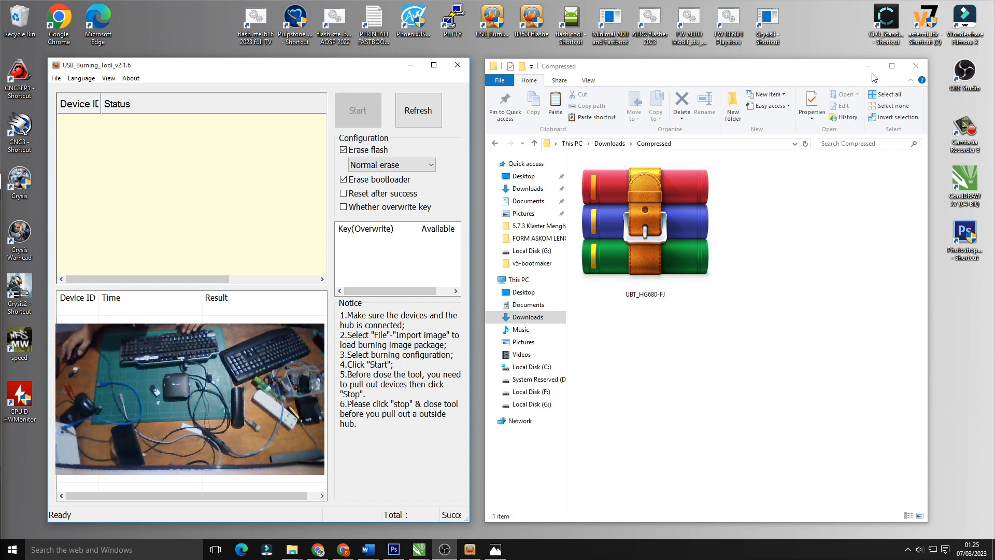
- View the UBT_HG680-FJ archive's Properties, then bring up its WinRAR context menu again
left_click(917, 66)
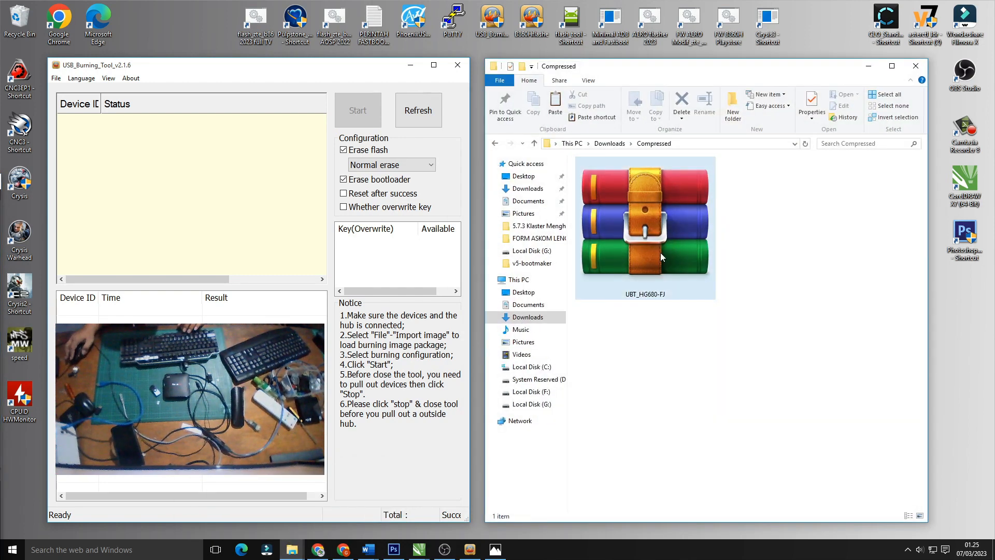
right_click(662, 221)
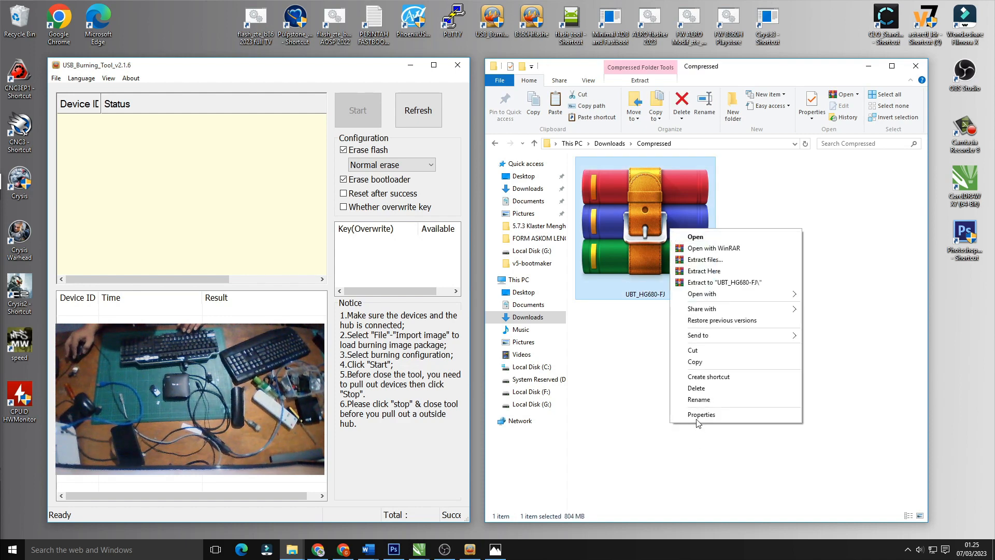
left_click(701, 415)
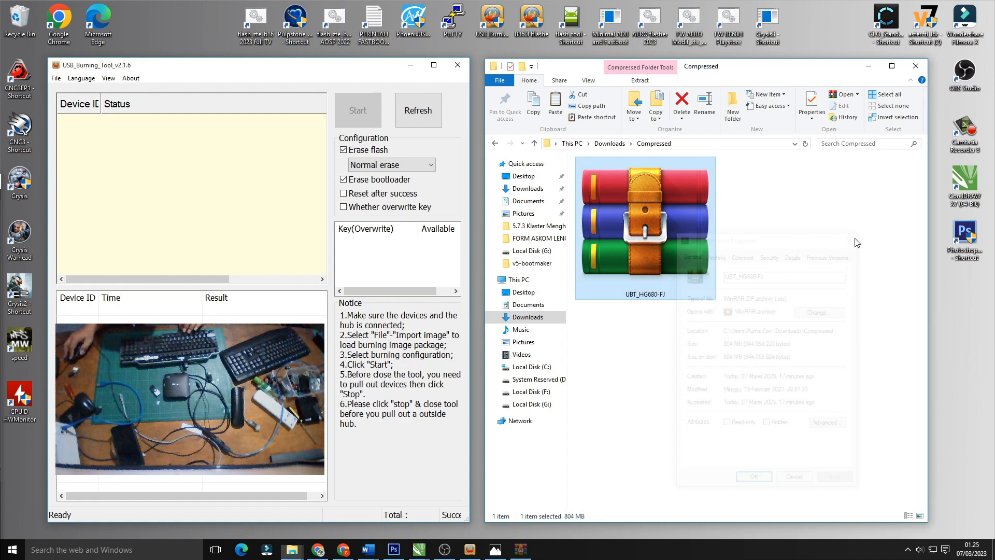
right_click(644, 227)
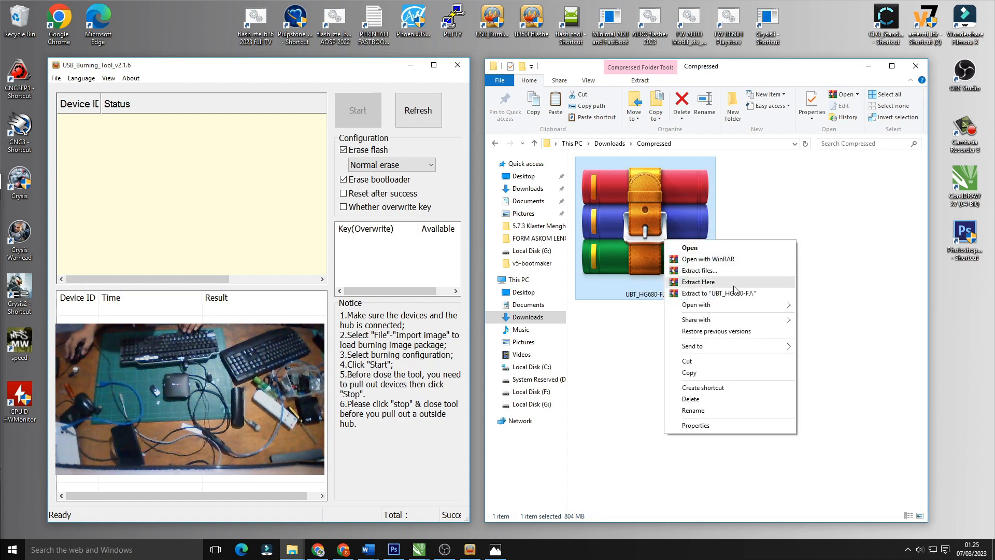
- Extract to "UBT_HG680-FJ\" and check the new 1.66 GB folder's Properties
left_click(718, 292)
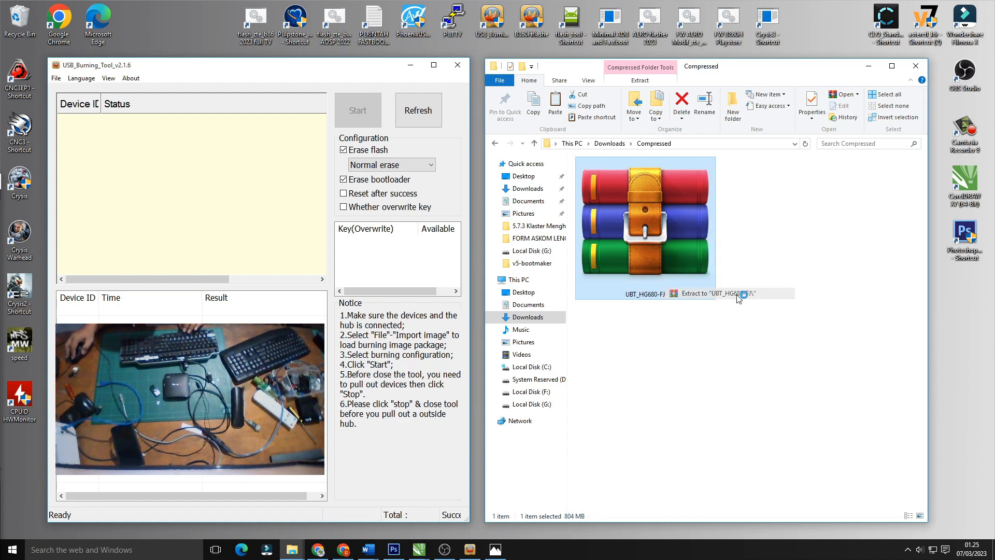
left_click(718, 293)
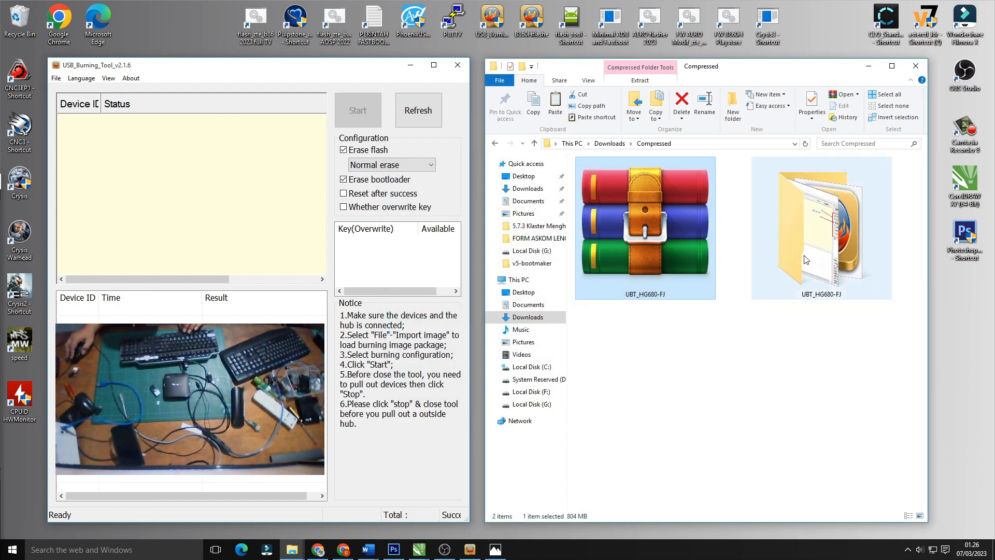
mouse_move(821, 240)
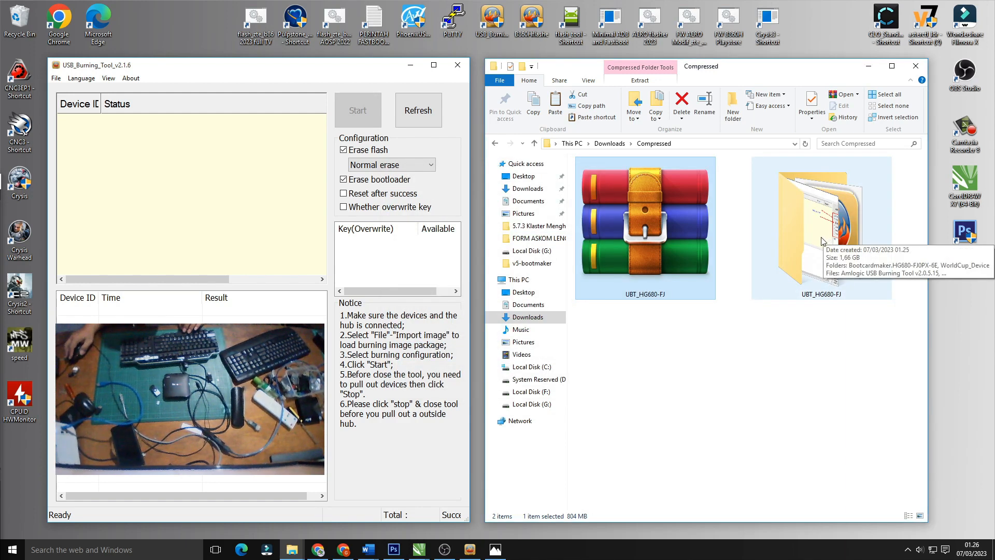
right_click(822, 237)
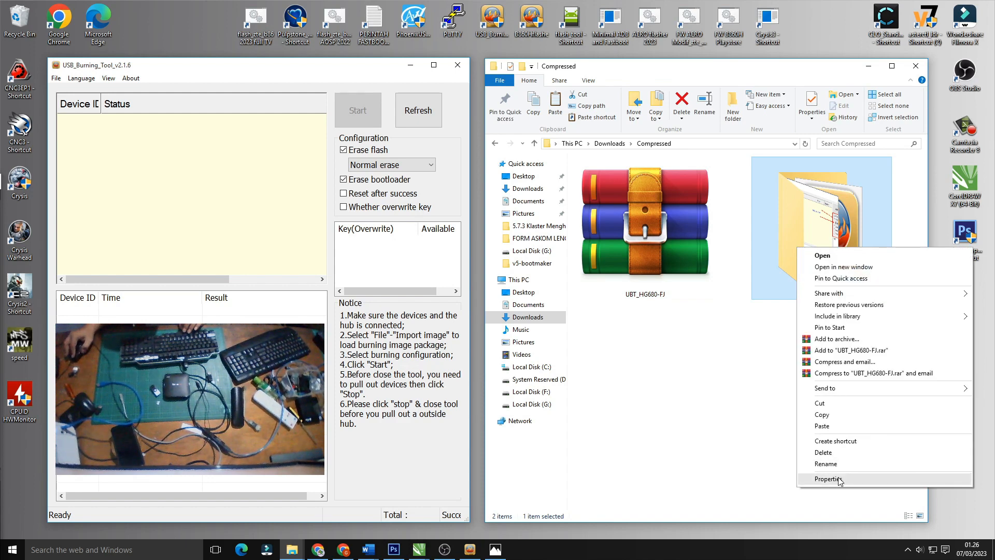
left_click(829, 479)
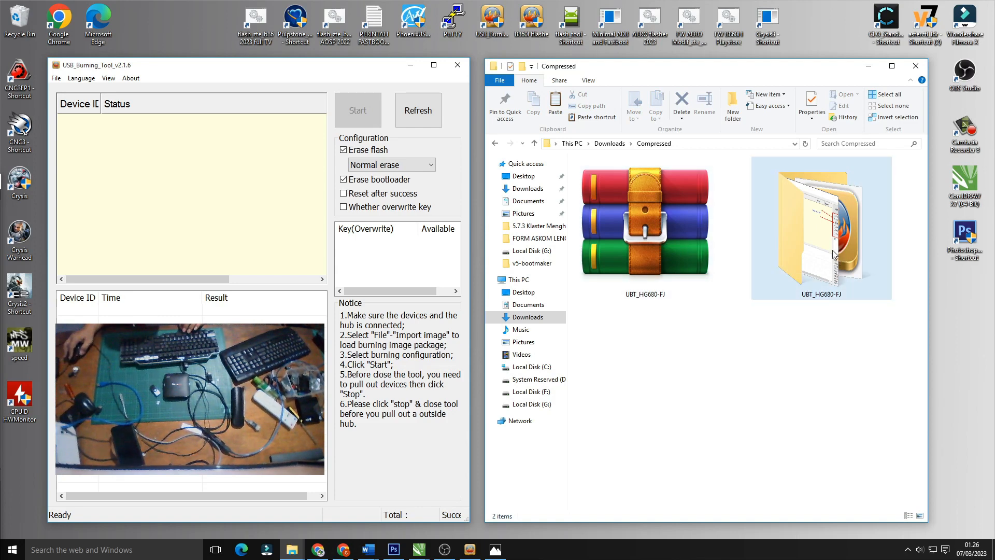
- Go into UBT_HG680-FJ and then its WorldCup_Device driver folder
double_click(821, 226)
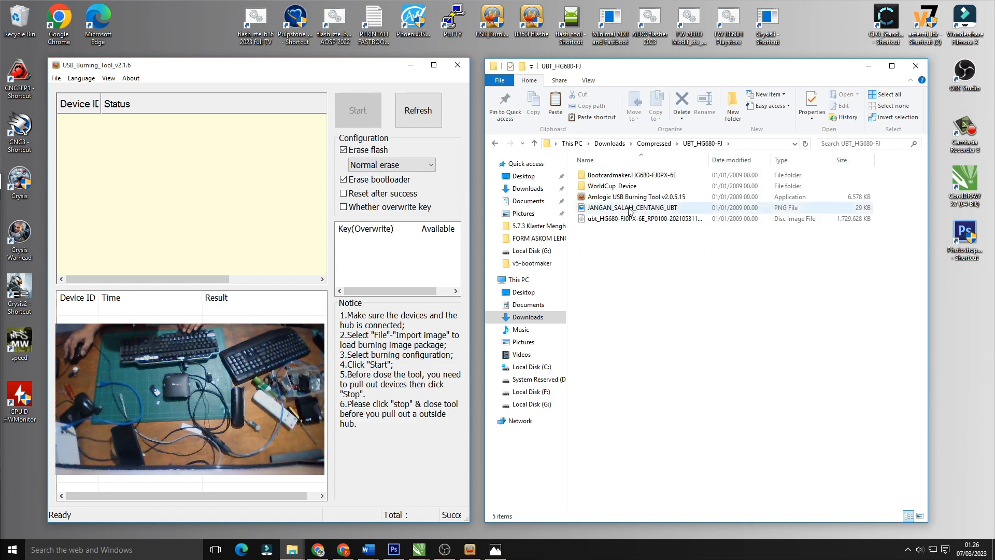
left_click(635, 197)
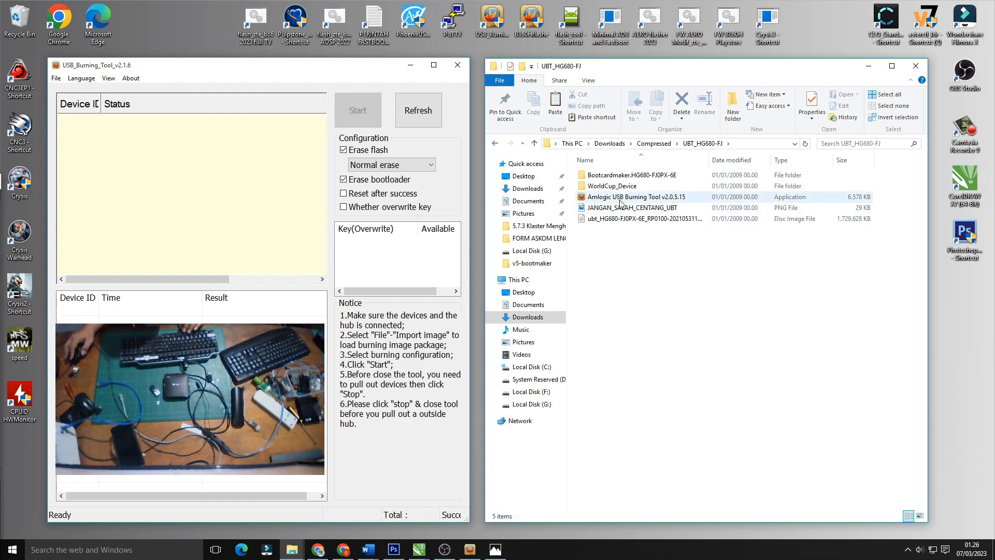
mouse_move(624, 177)
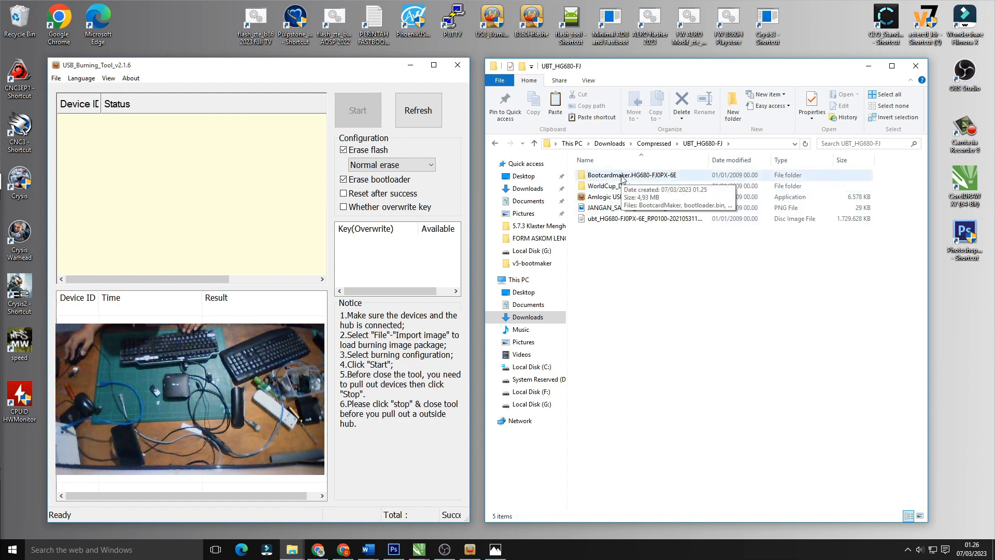
mouse_move(620, 185)
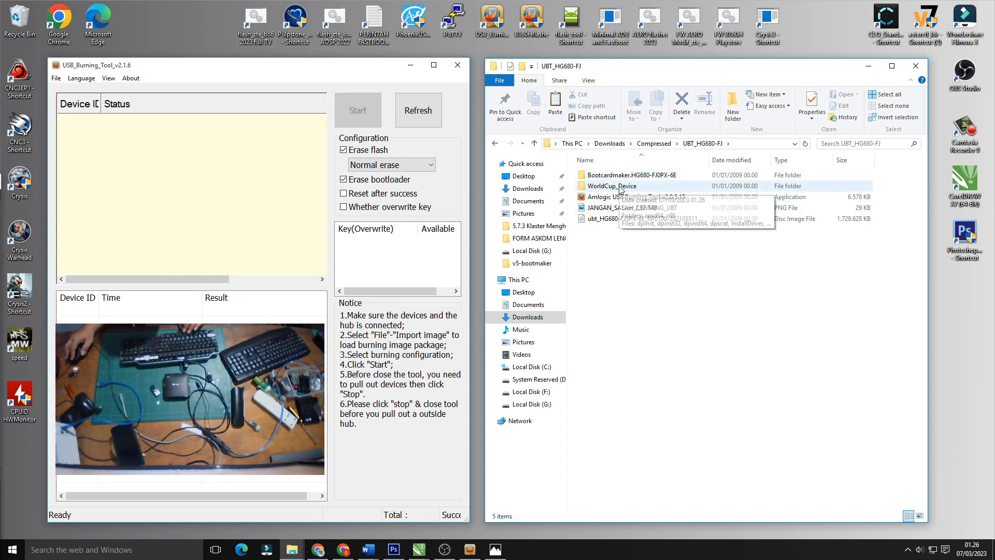
double_click(612, 186)
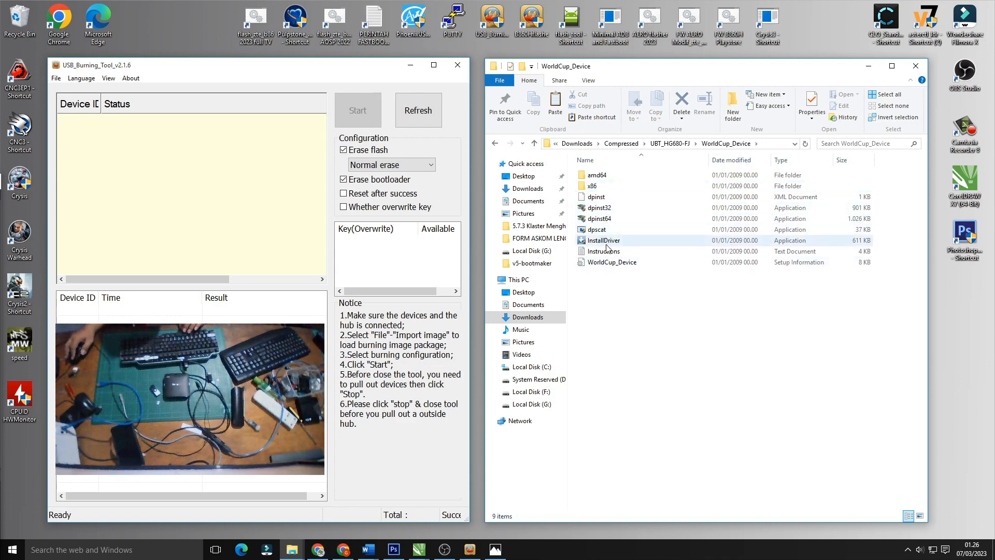
- Run InstallDriver and complete the libusb-win32 WorldCup driver wizard with Next and Finish
double_click(604, 240)
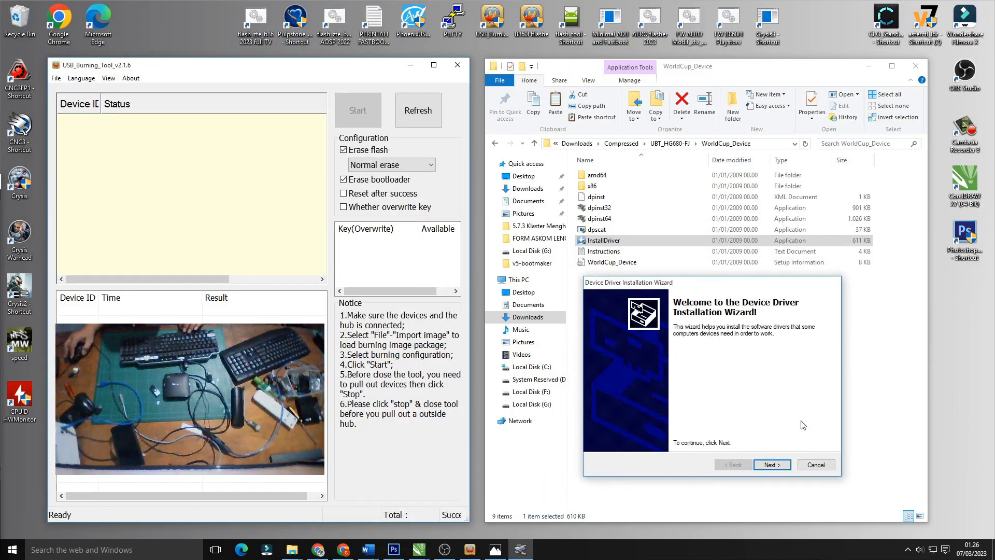
left_click(771, 464)
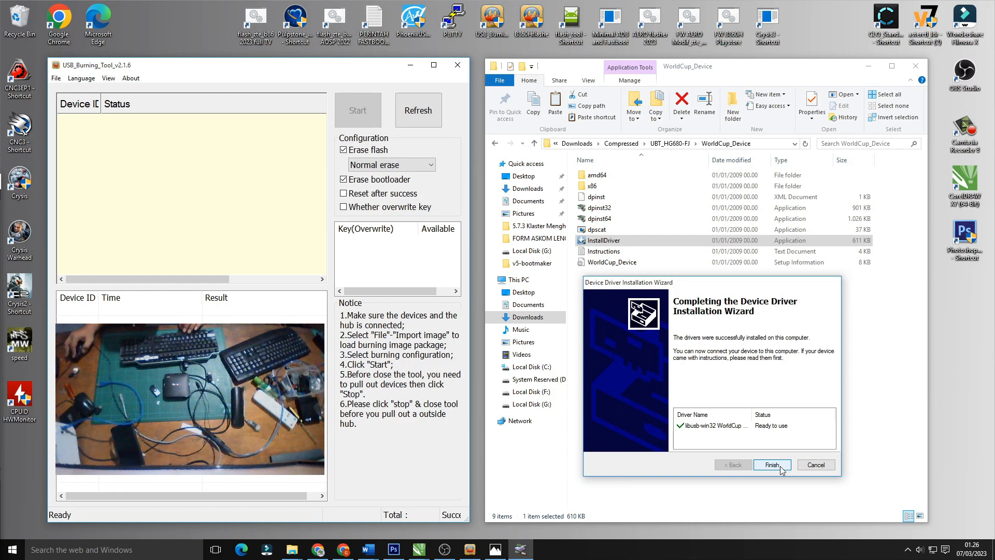
left_click(772, 464)
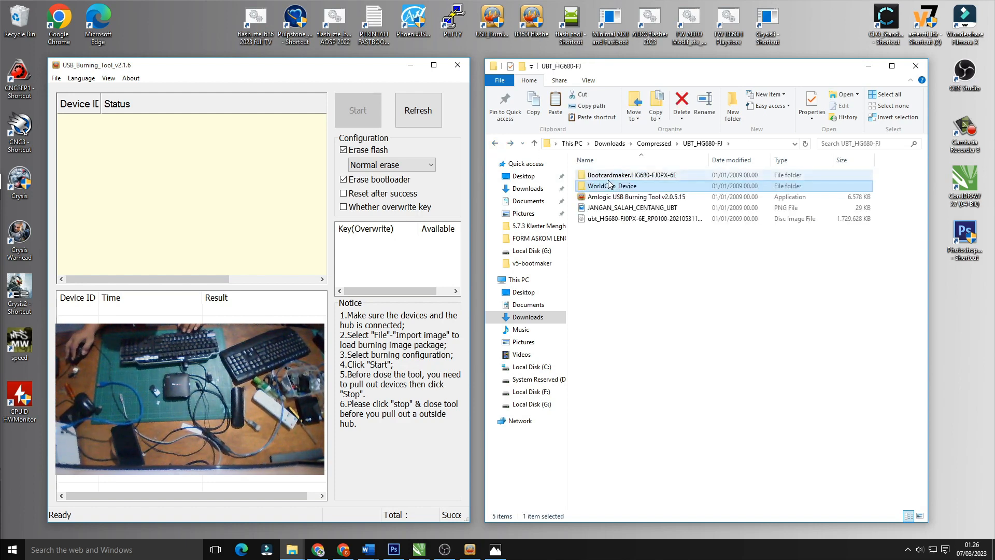
- Enter the Bootcardmaker.HG680-FJ0PX-6E folder listing BootcardMaker and bootloader.bin
double_click(637, 174)
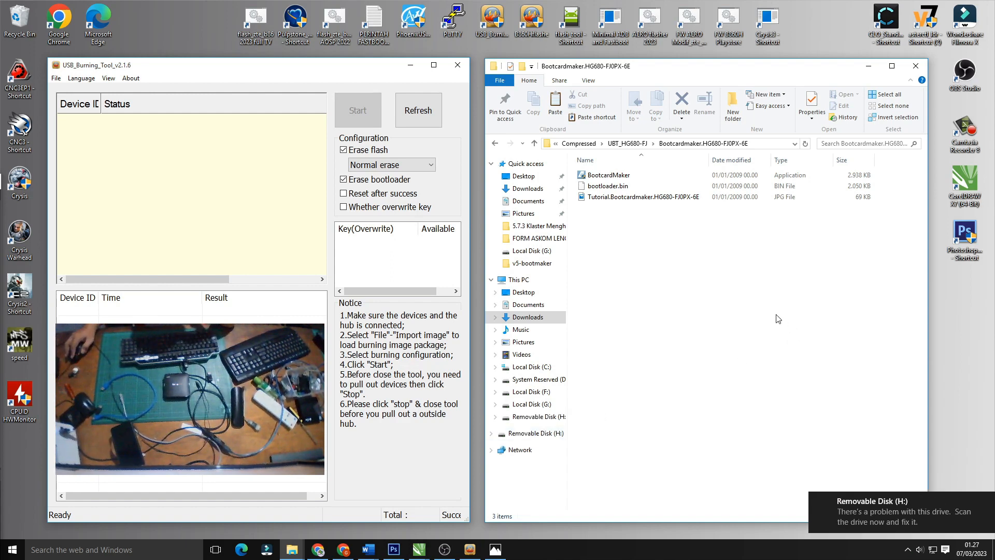
- Launch BootcardMaker, target removable disk H: and load bootloader.bin from the Bootcardmaker folder
double_click(607, 174)
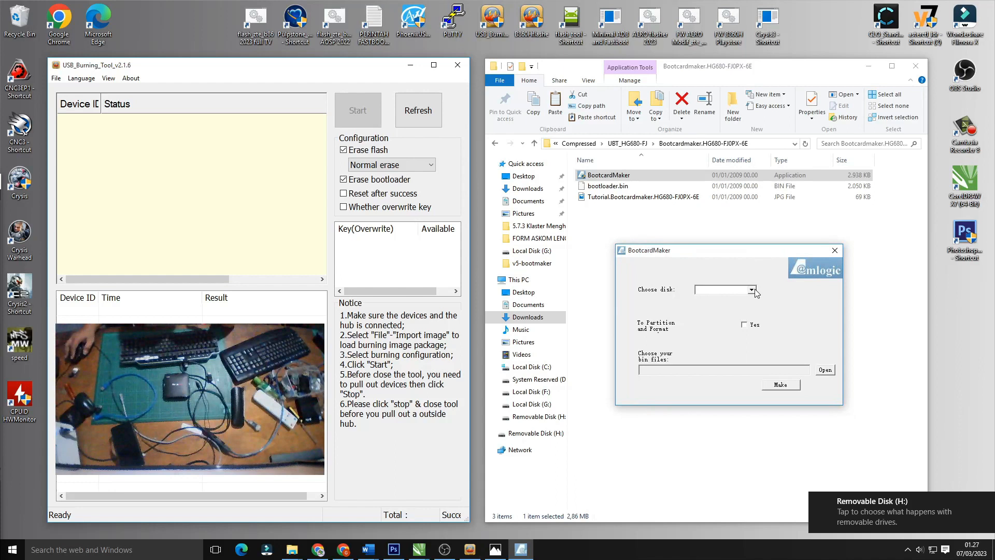
left_click(751, 290)
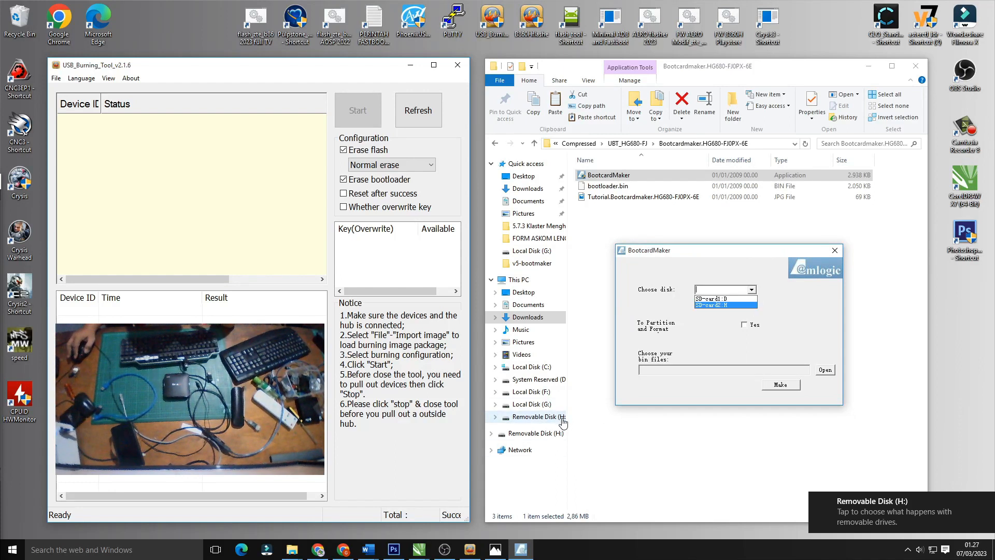
left_click(726, 305)
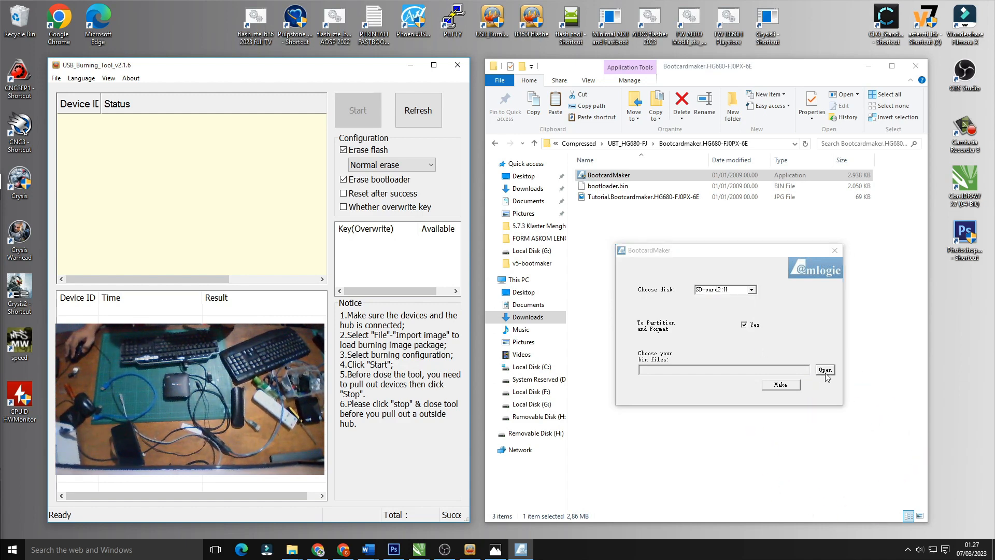
left_click(825, 369)
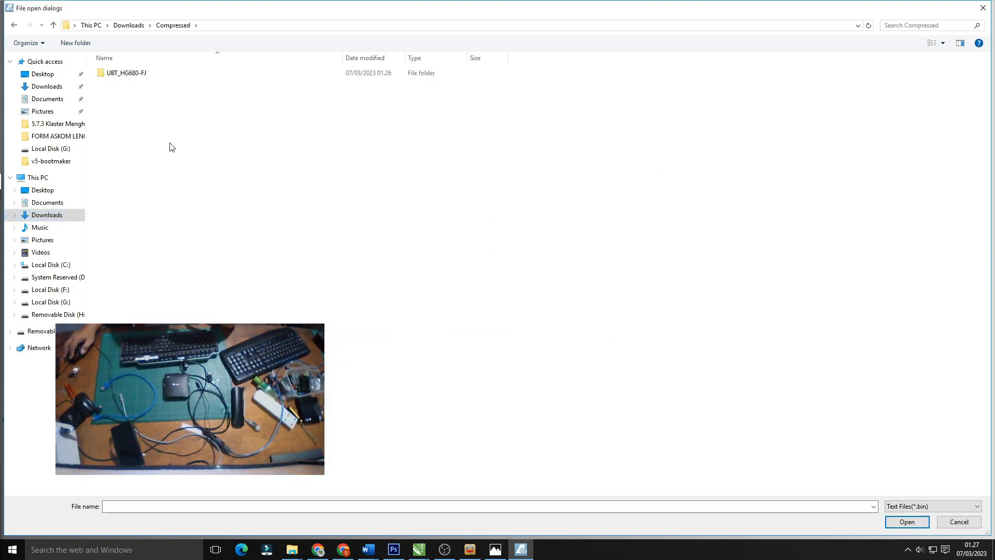
double_click(122, 73)
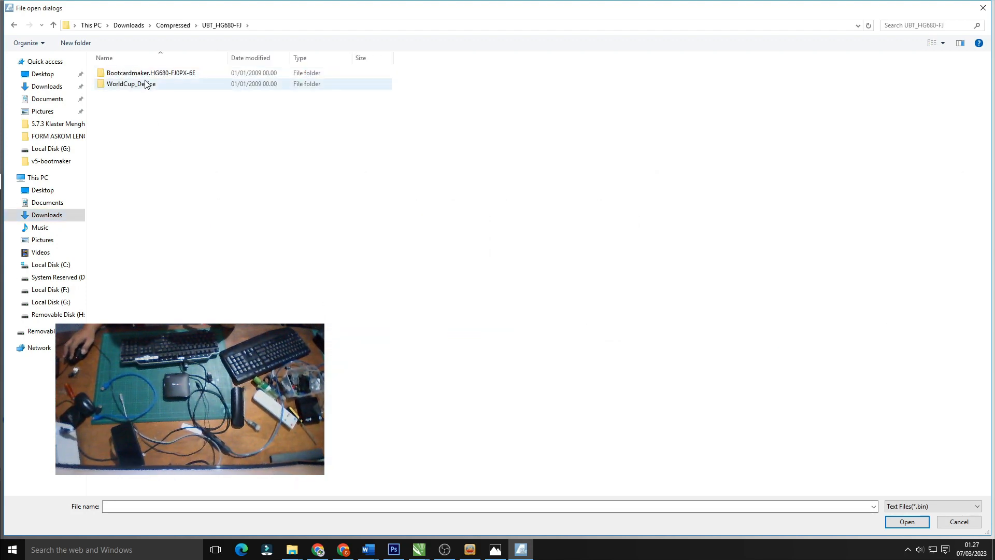
double_click(131, 73)
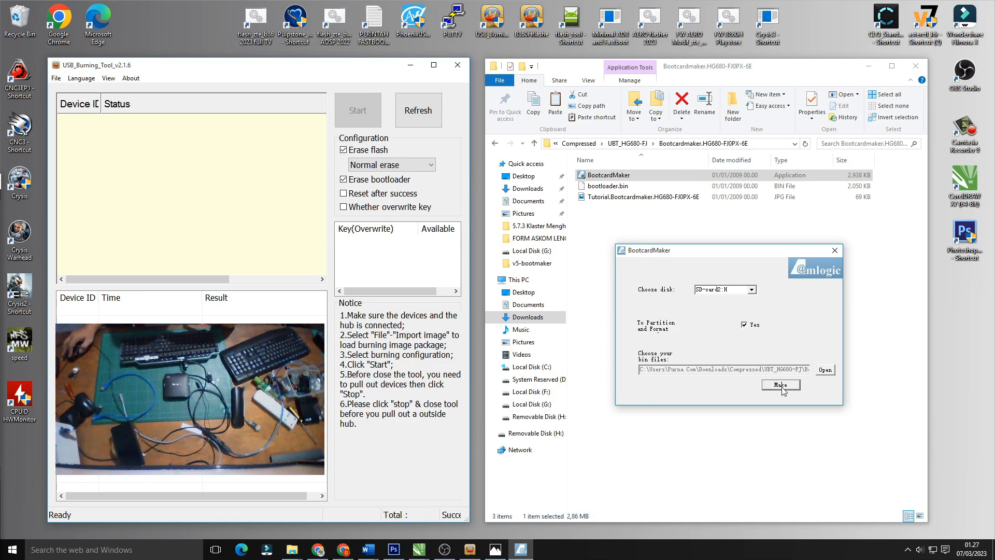
- Make the boot card, quick-formatting H: as FAT32 and confirming the erase warning
left_click(781, 385)
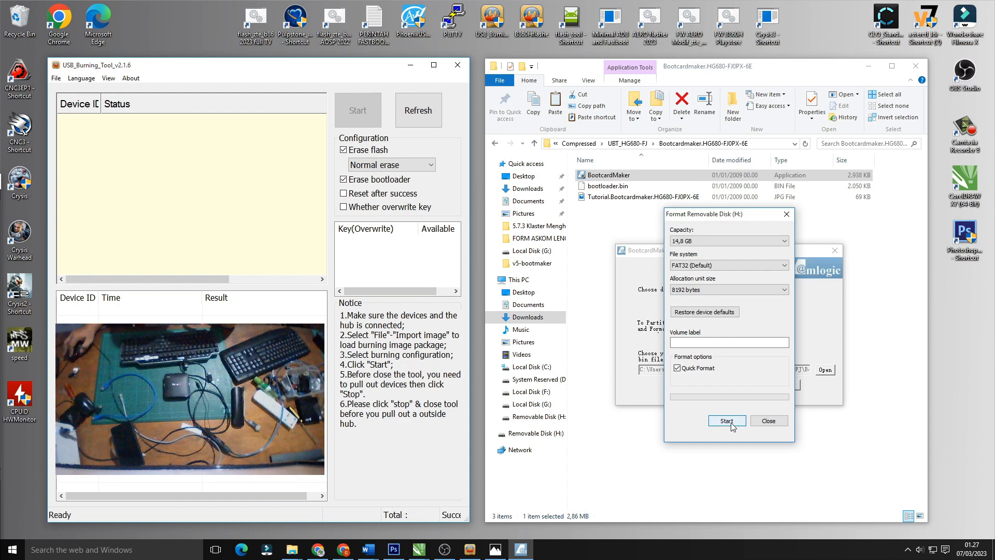
left_click(727, 421)
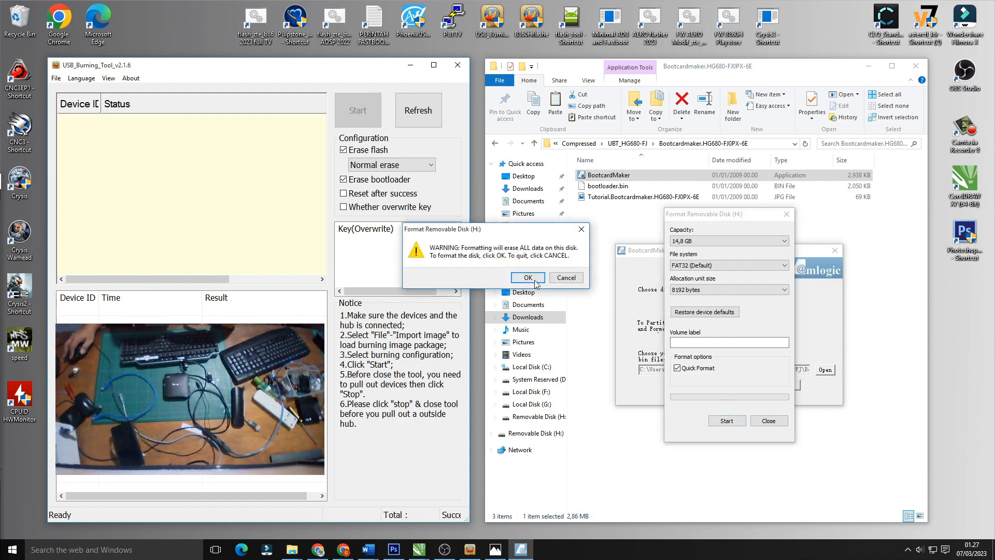
left_click(528, 278)
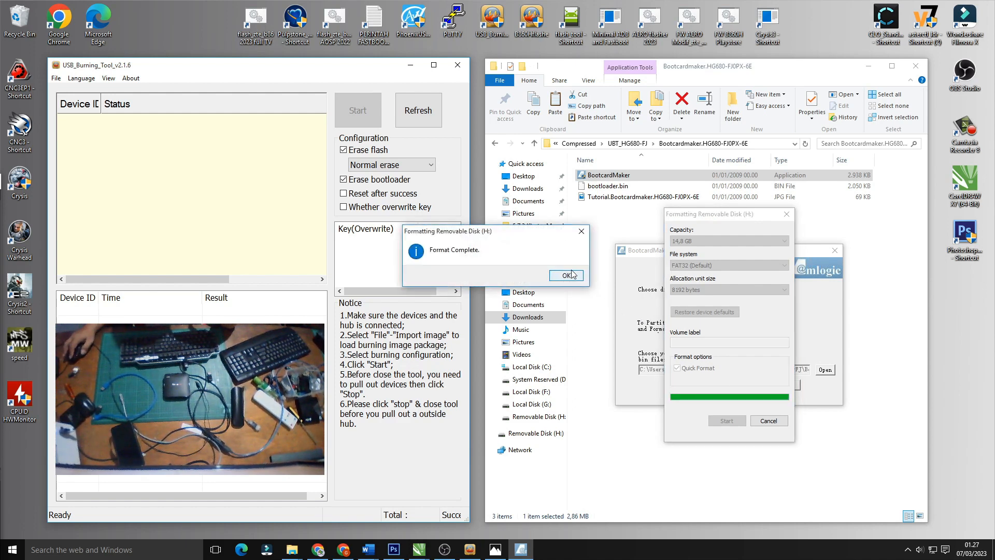
left_click(566, 276)
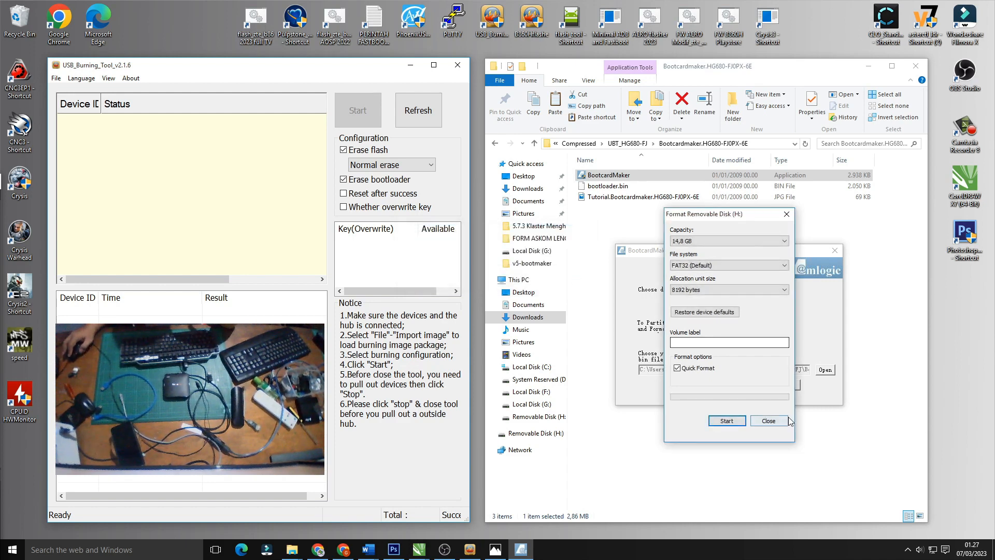
- Copy the three Bootcardmaker files onto Removable Disk (H:) and return to UBT_HG680-FJ
left_click(769, 421)
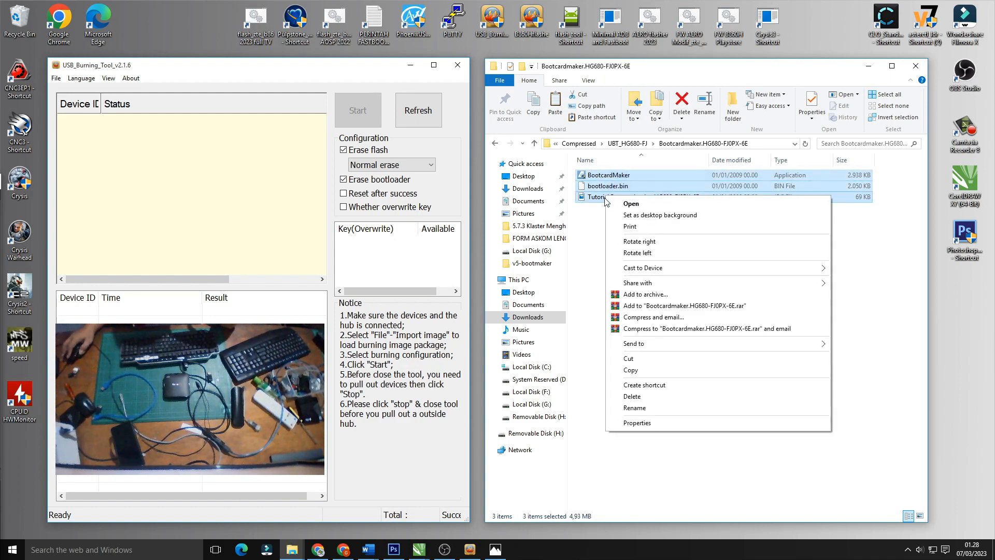
left_click(630, 370)
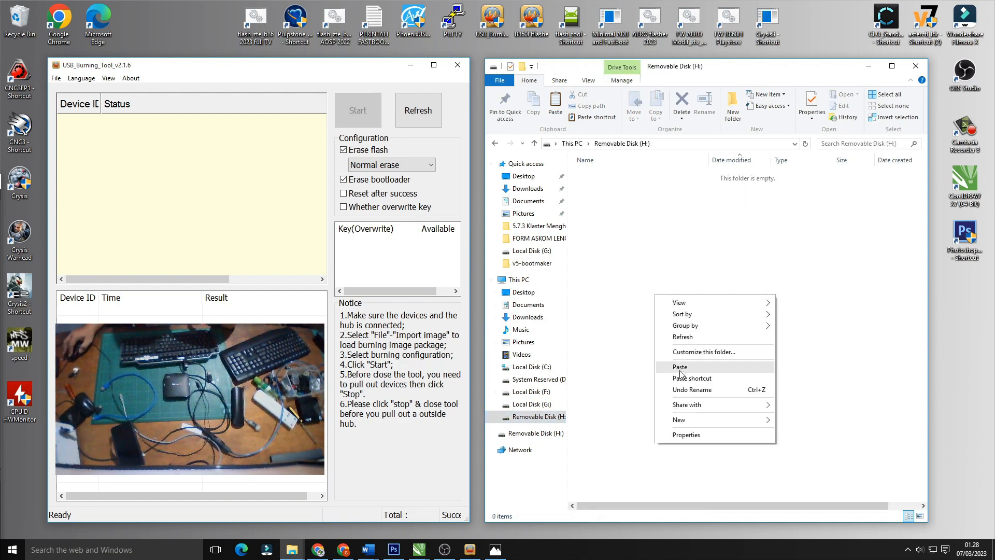
left_click(679, 366)
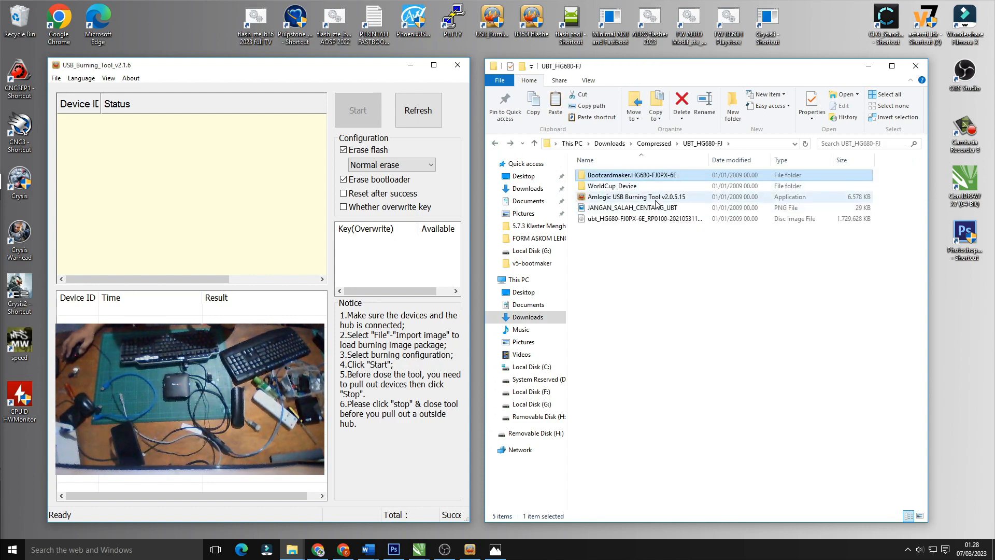
mouse_move(655, 199)
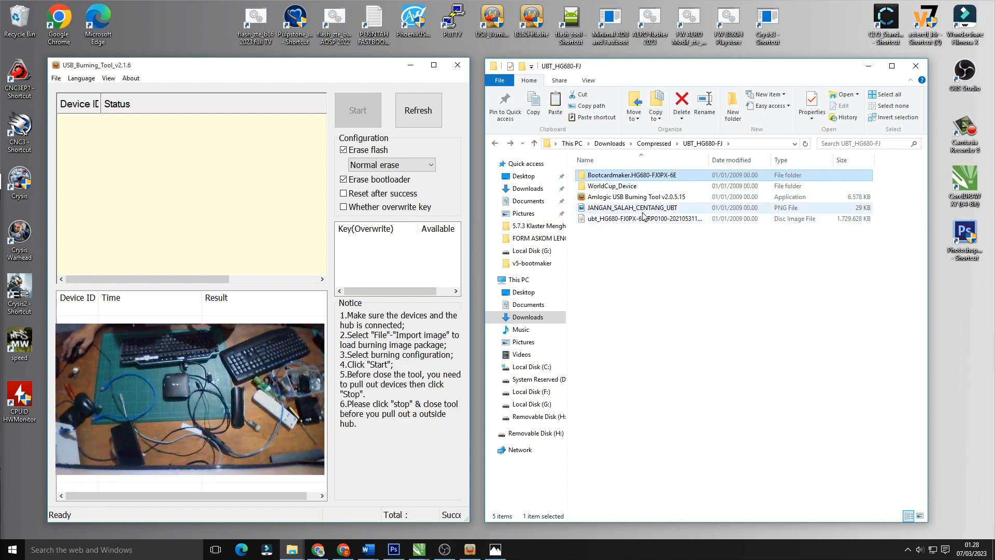
- Import the ubt_HG680 .img firmware image from the UBT_HG680-FJ folder
left_click(632, 207)
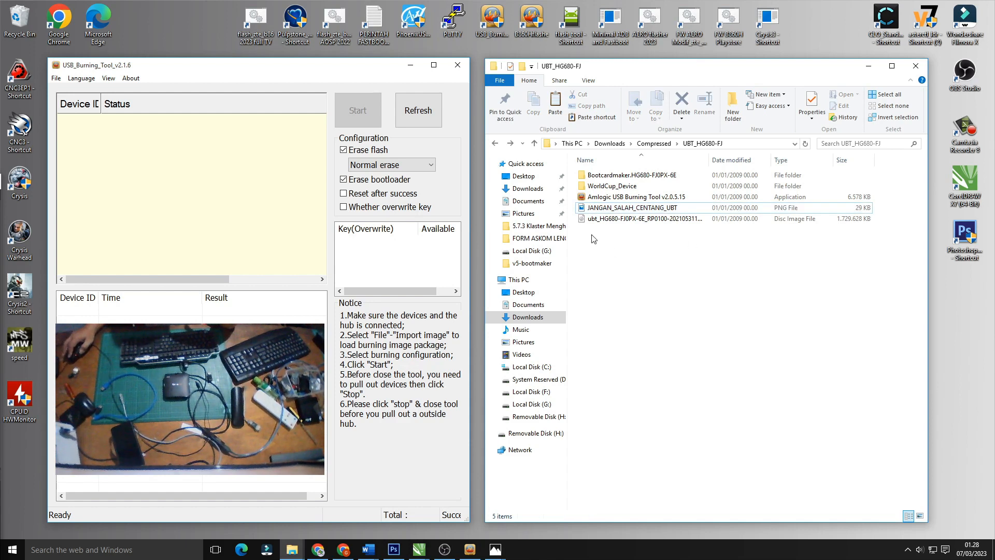
left_click(633, 218)
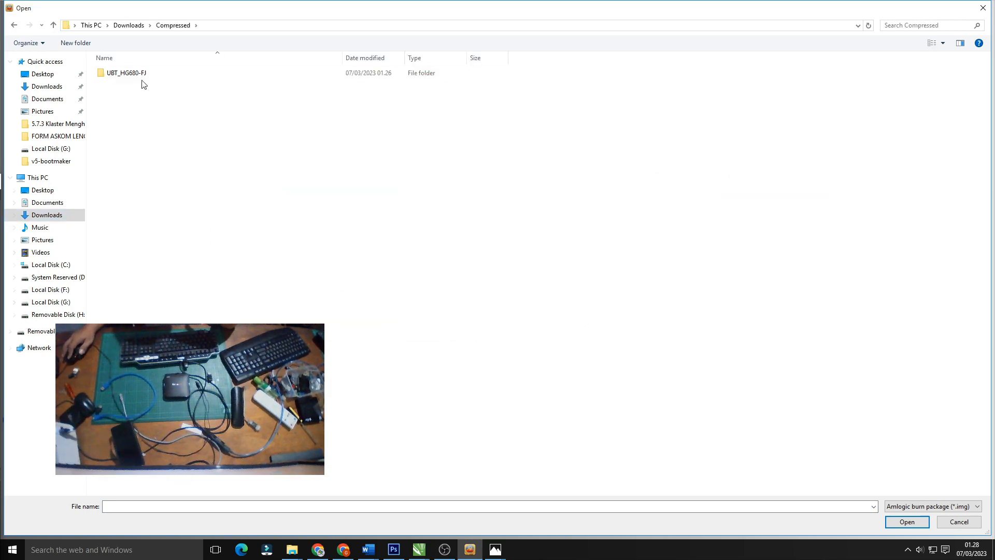
double_click(122, 73)
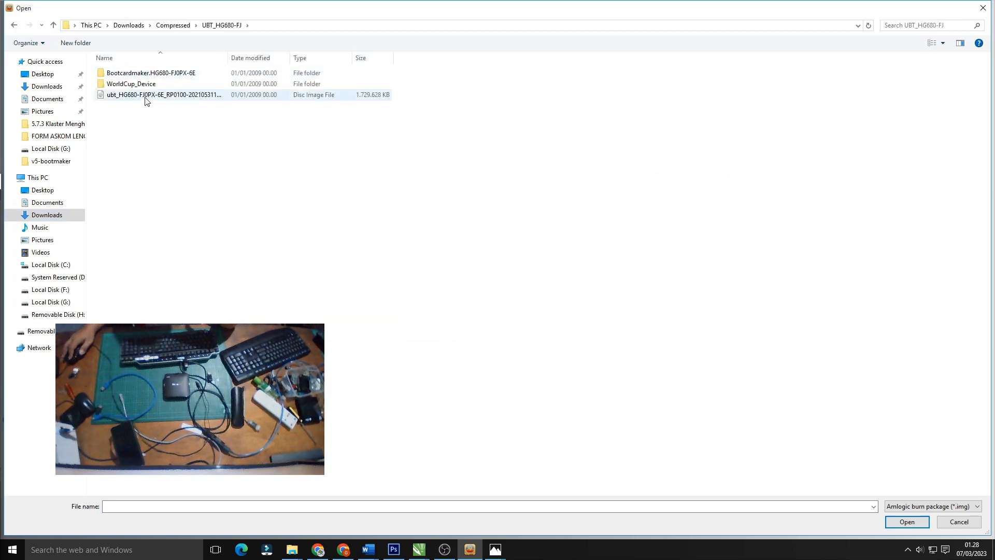
left_click(907, 521)
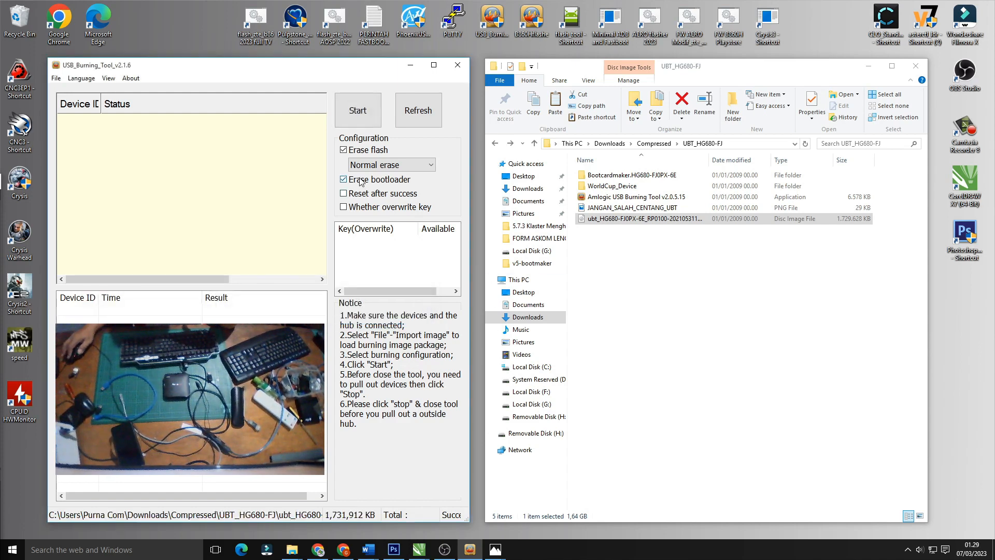
- Uncheck Erase bootloader and start burning the firmware to the STB
left_click(343, 180)
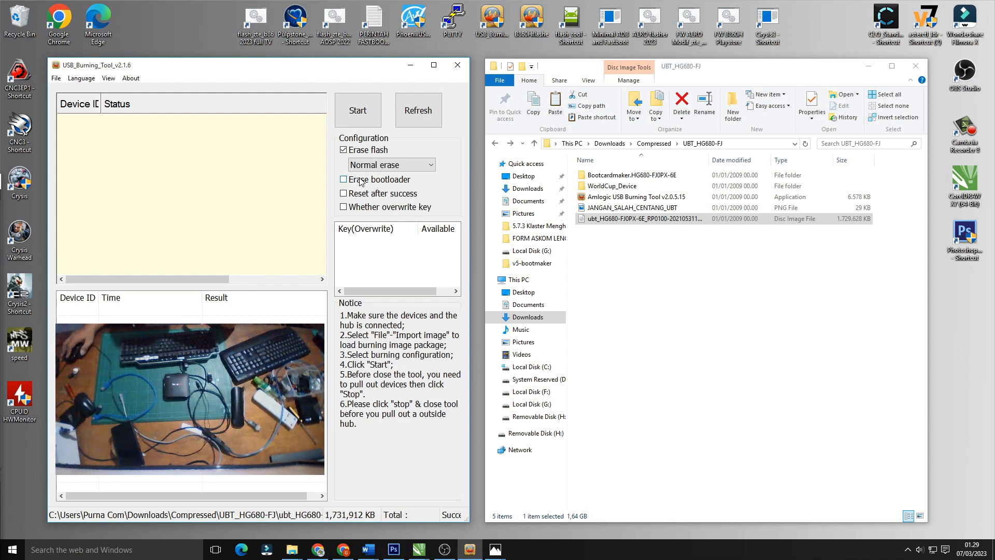
left_click(358, 110)
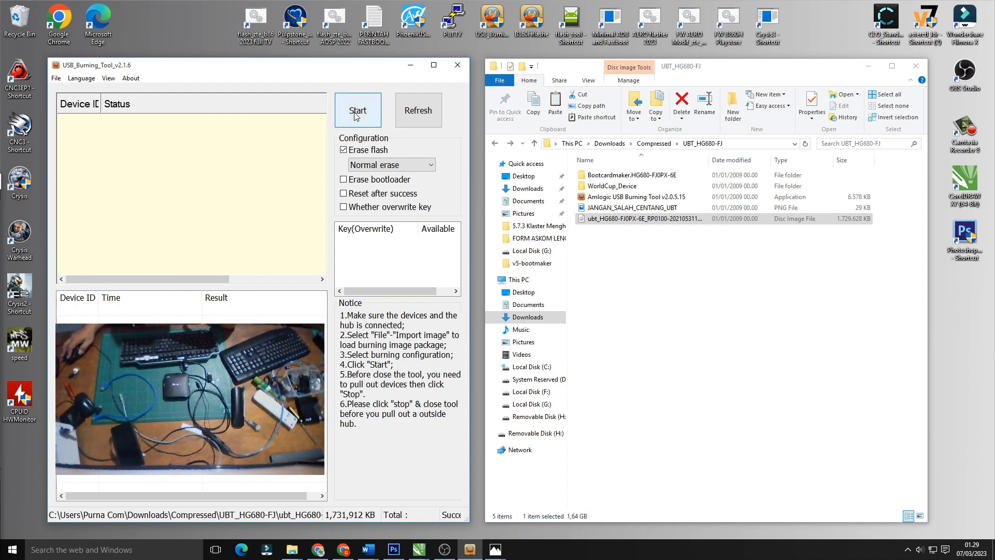
left_click(358, 110)
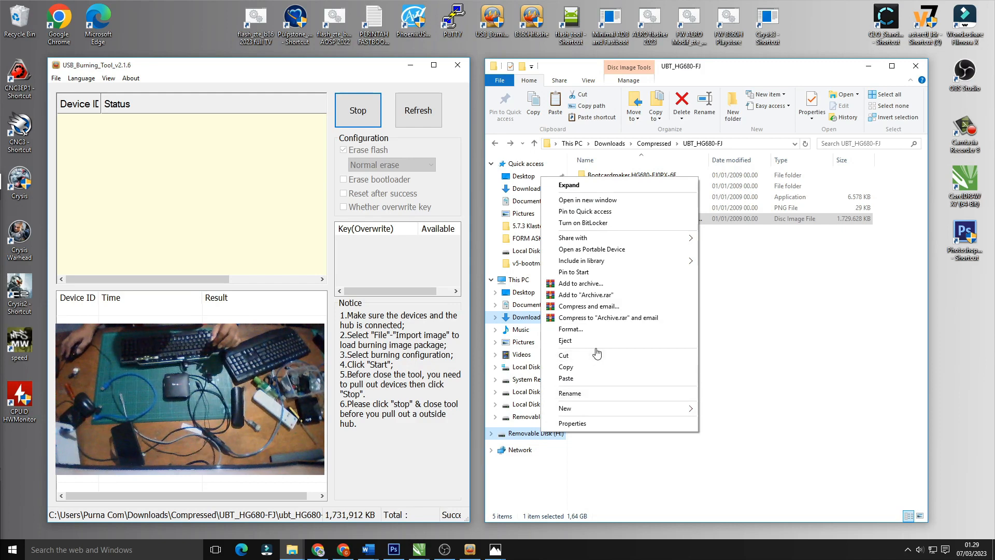
left_click(565, 340)
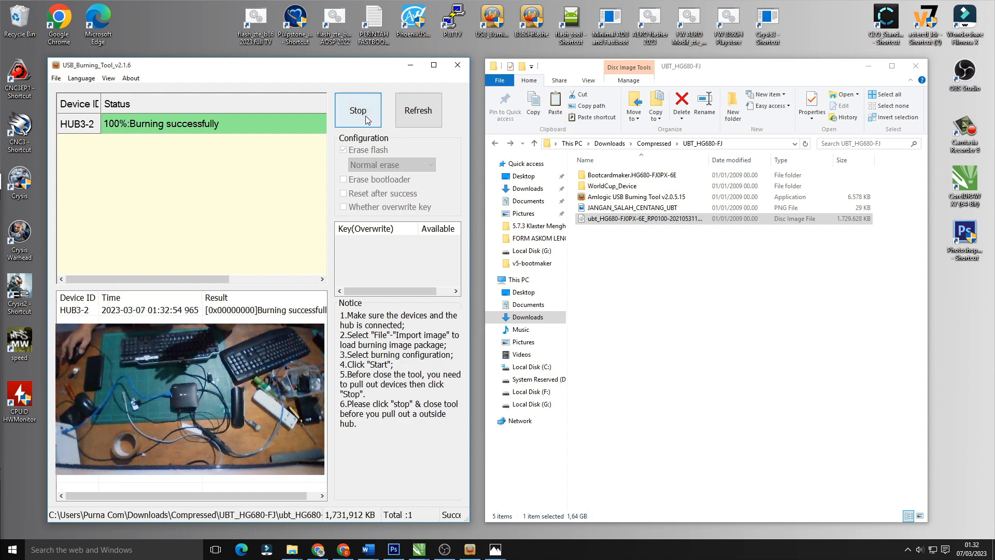
- Stop the burning session once HUB3-2 reports 100% Burning successfully
left_click(358, 110)
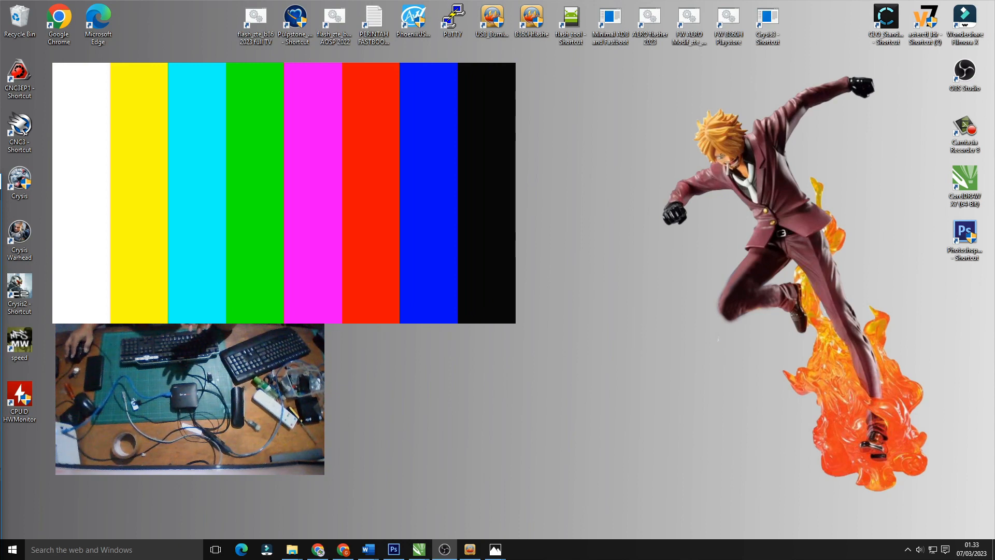
- Close the USB Burning Tool window, leaving the desktop showing
left_click_drag(189, 399, 654, 431)
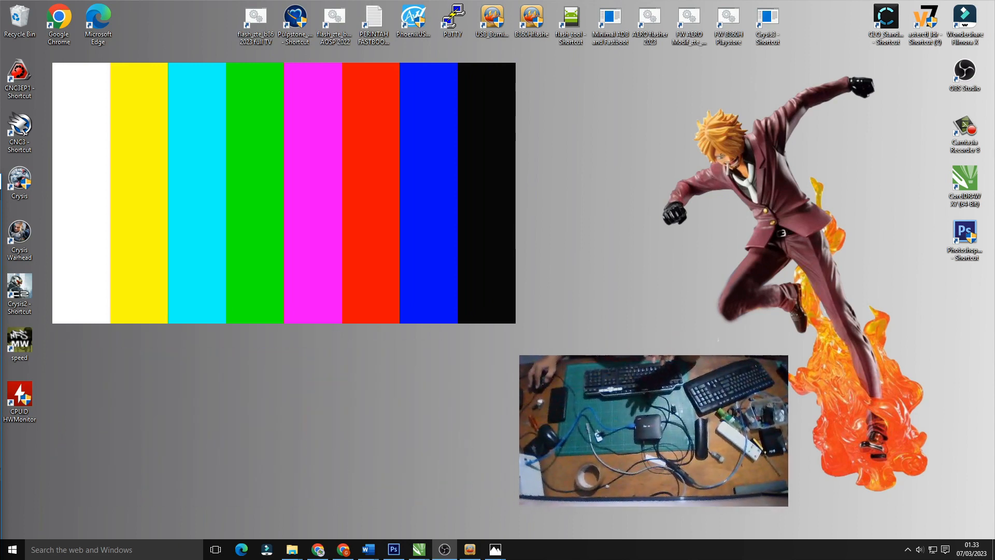